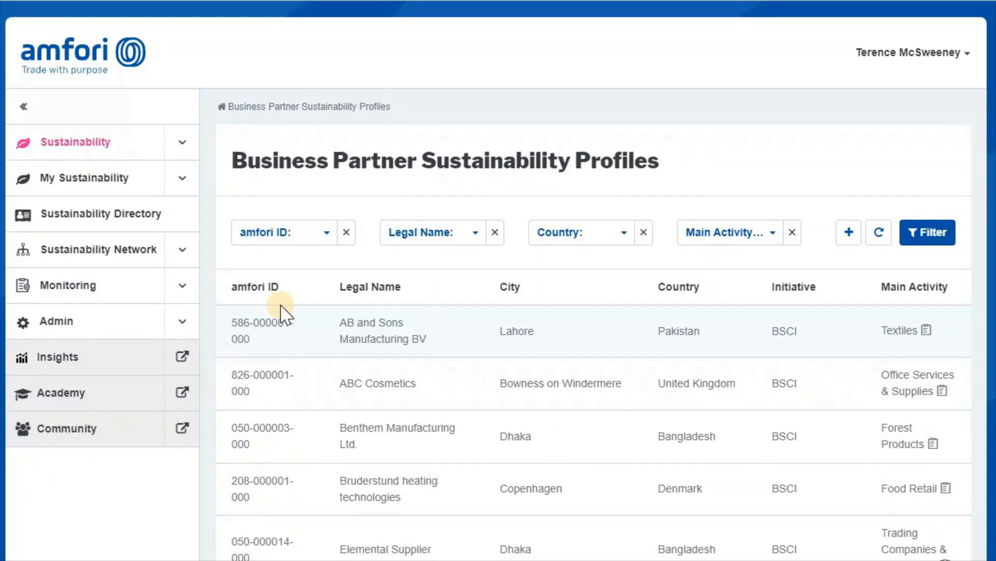
mouse_move(249, 76)
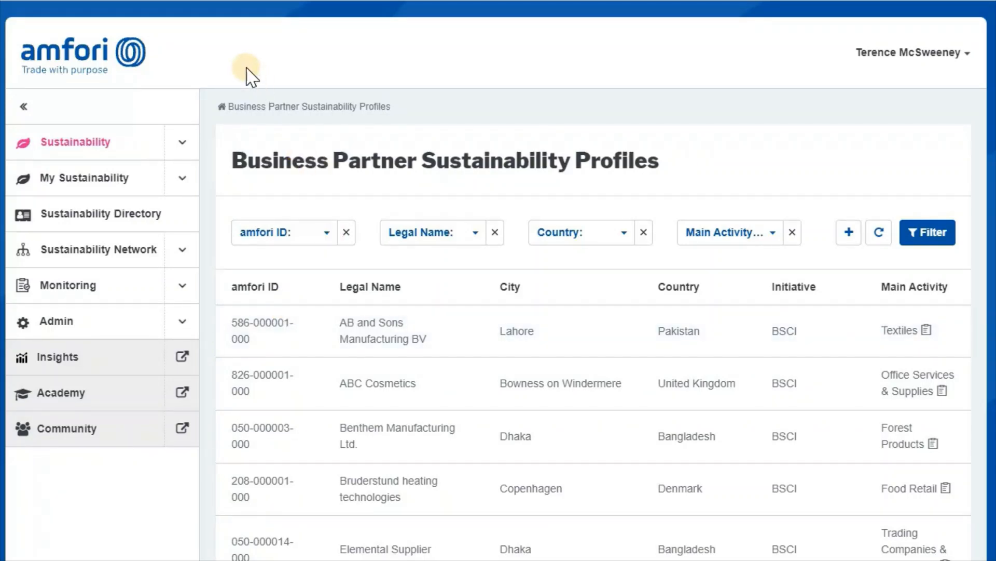
mouse_move(207, 278)
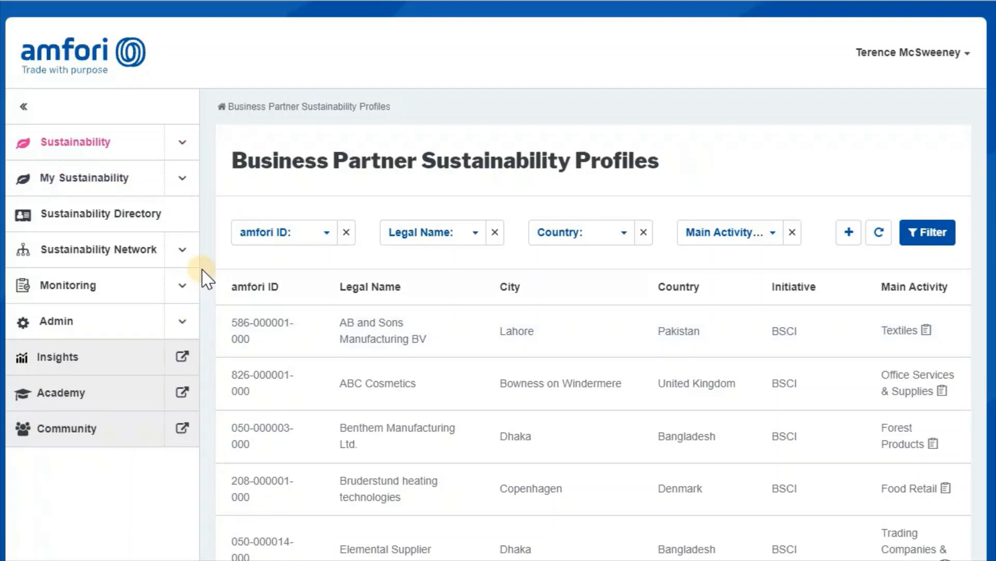
Step: Expand Sustainability Network in the sidebar to reveal Manage Custom Labels
left_click(98, 248)
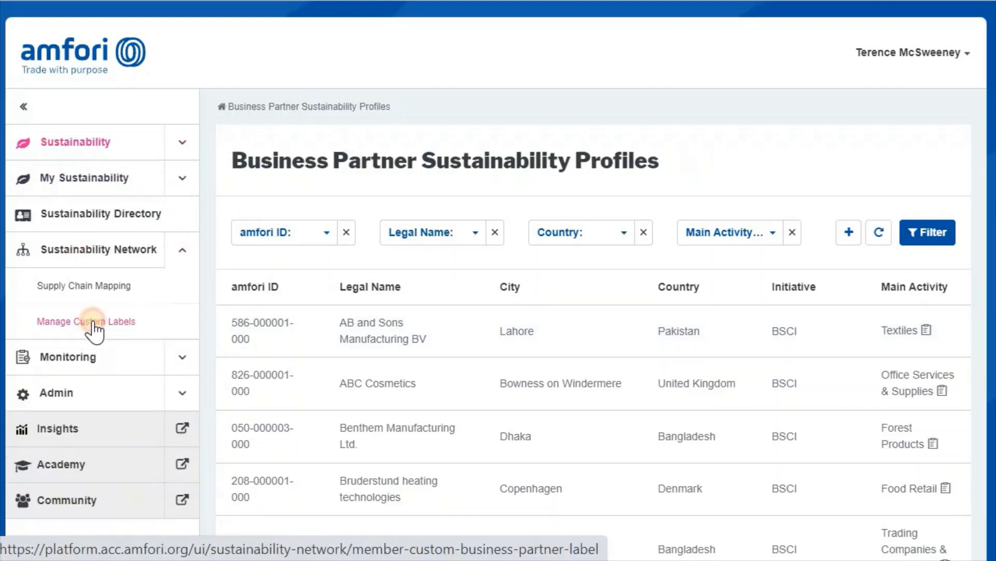
Step: On Manage Custom Labels, add and save the labels Shoes, Electronics and Jeans
left_click(86, 321)
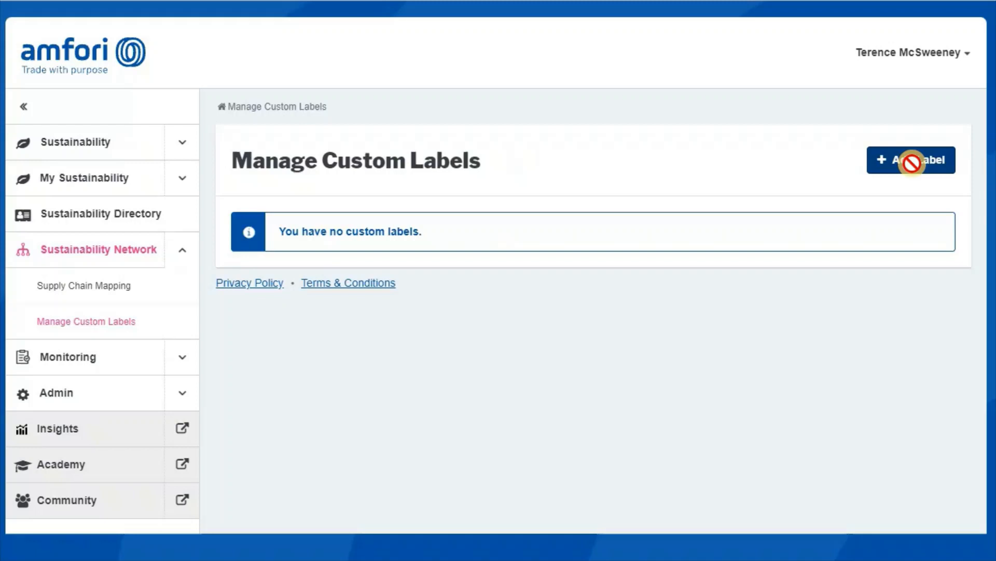
left_click(911, 160)
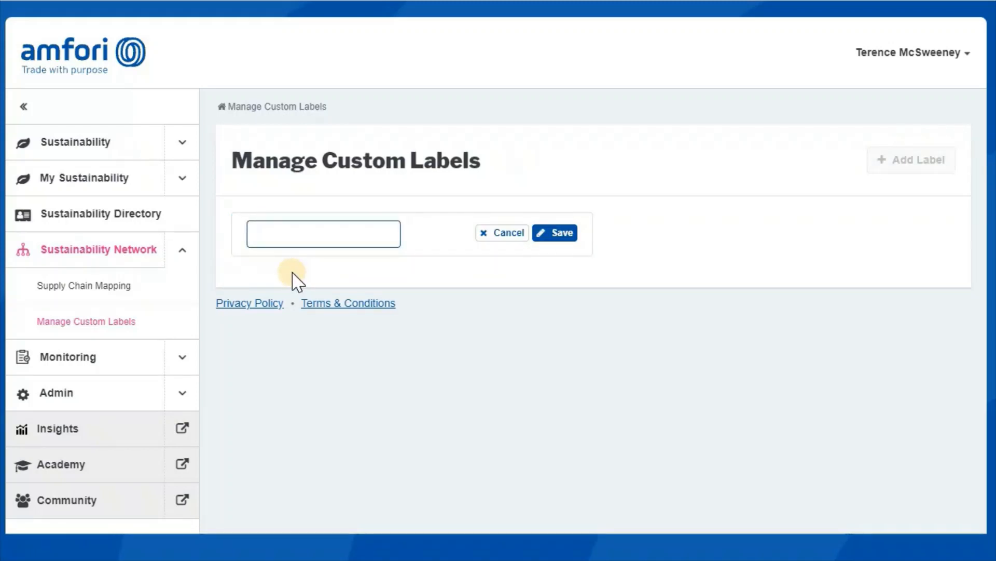
type("Shoes")
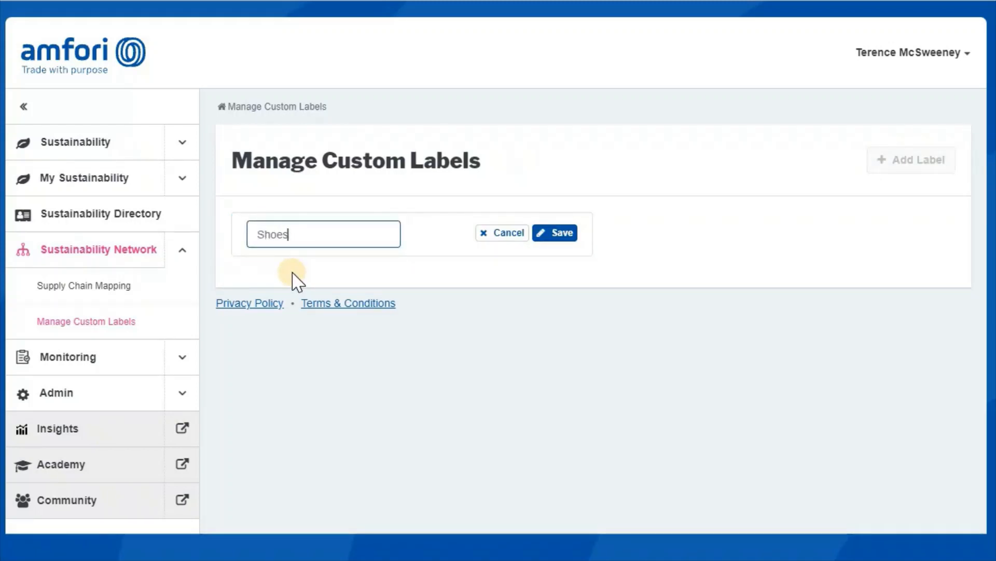
left_click(554, 232)
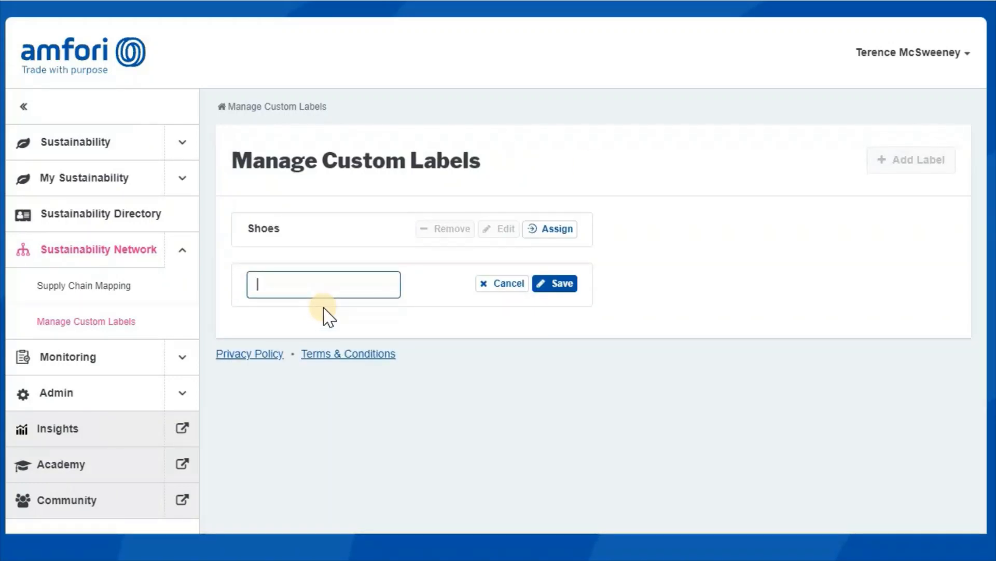
type("Electronics")
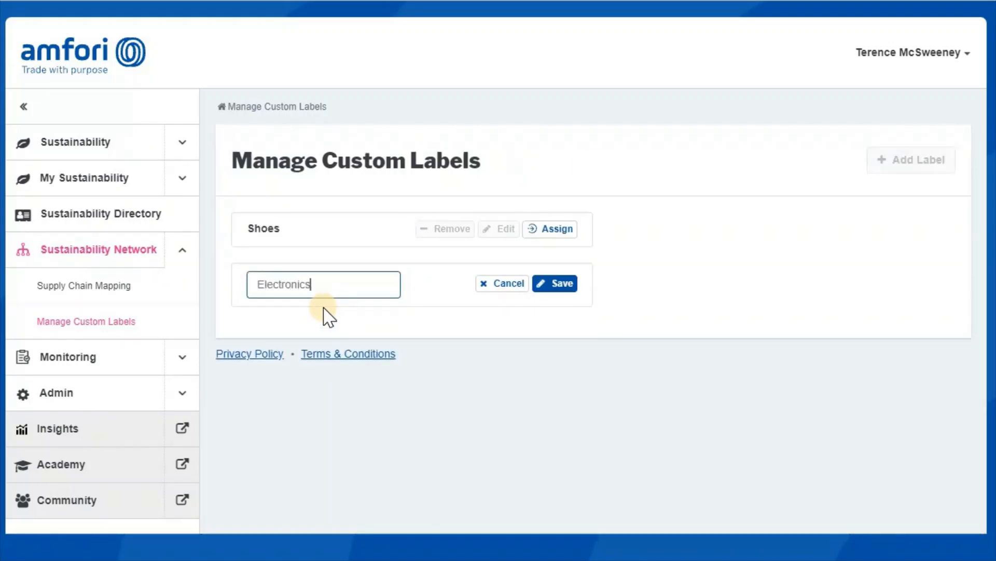
left_click(554, 283)
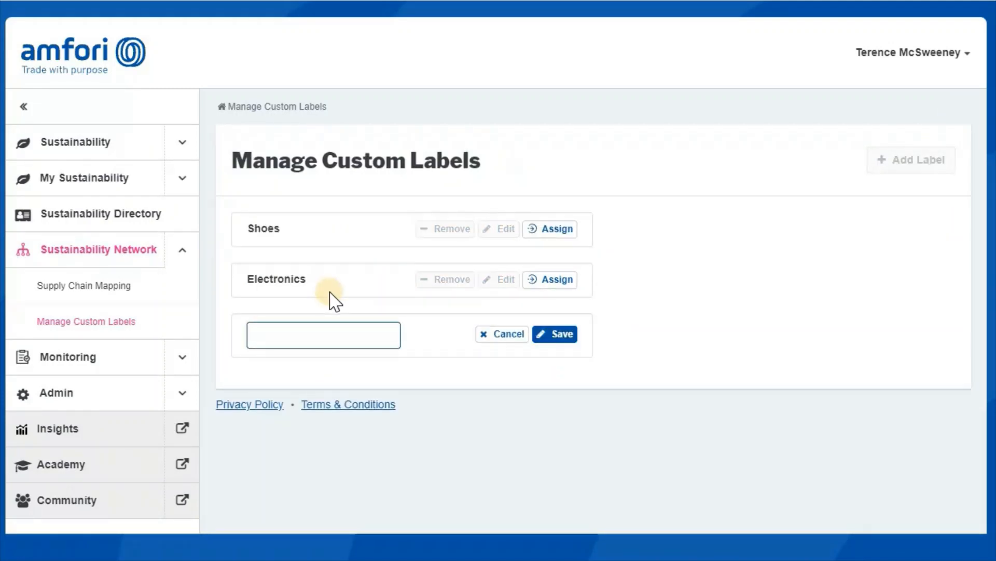
left_click(553, 333)
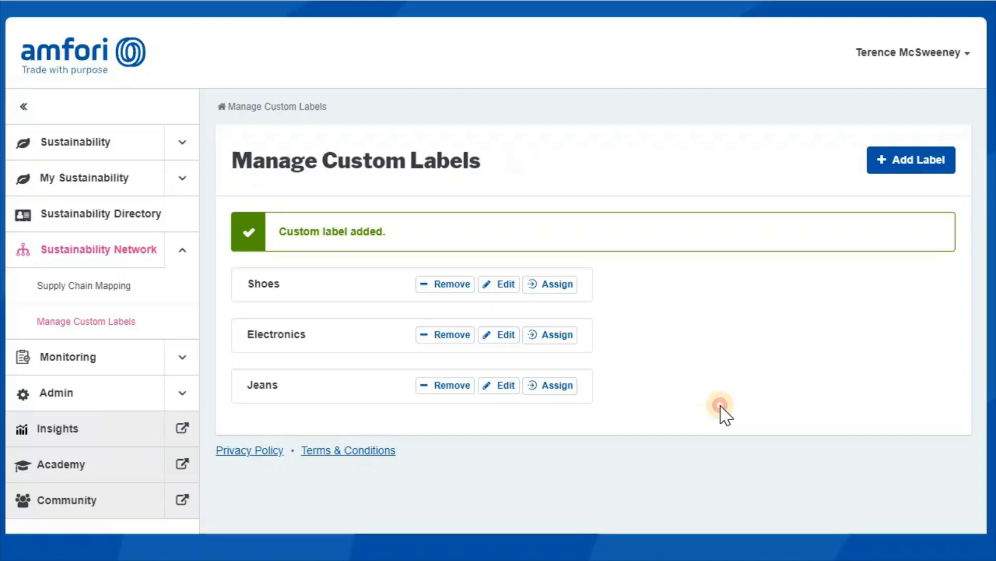
mouse_move(558, 284)
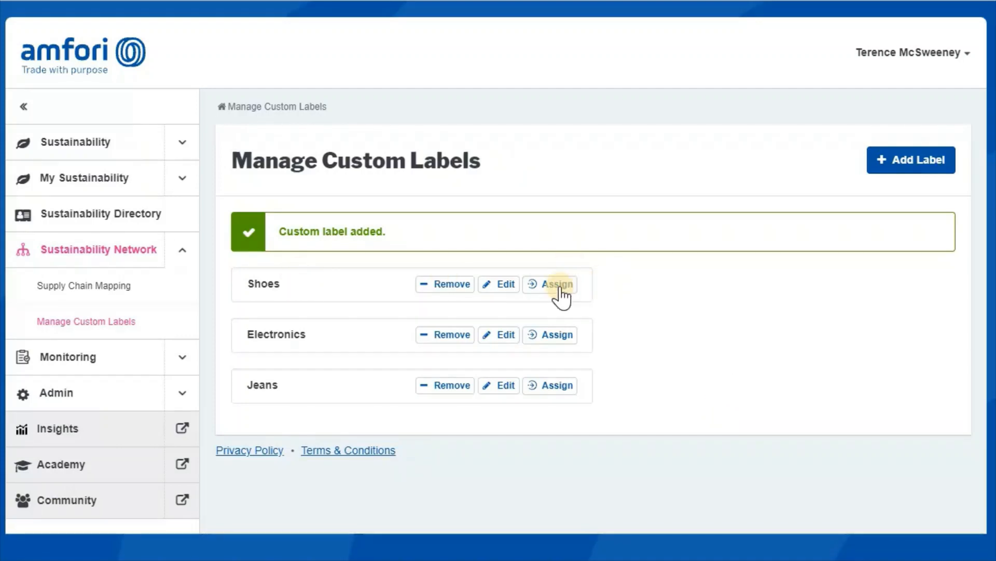
Step: Assign Shoes to AB and Sons, Benthem Manufacturing and Elemental Supplier, then save
left_click(555, 283)
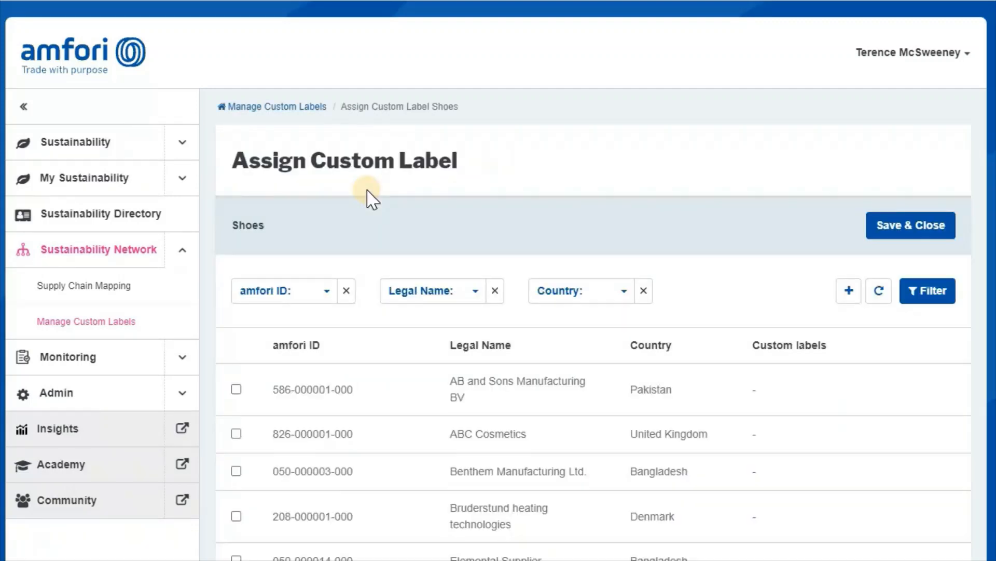
scroll("down", 3)
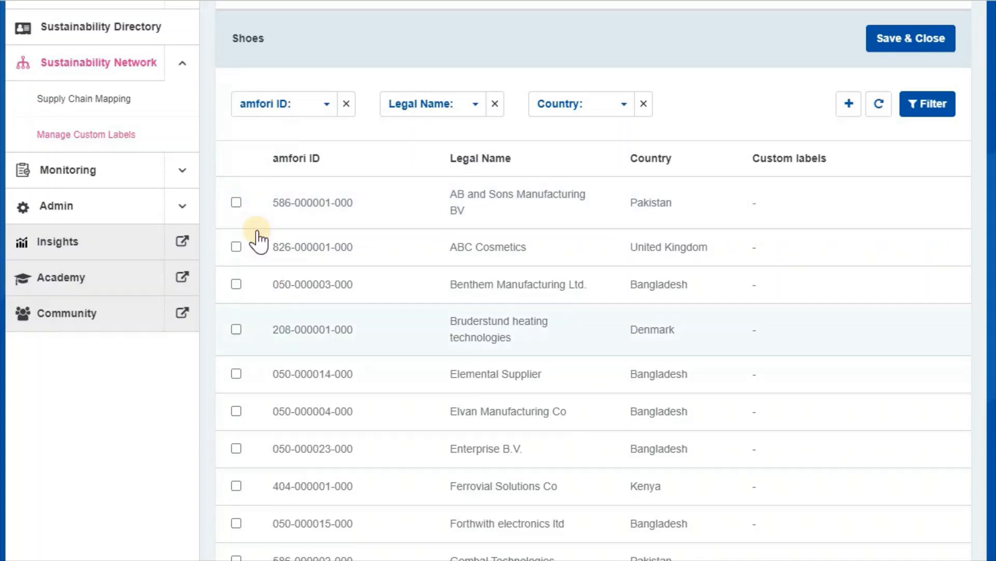
left_click(237, 202)
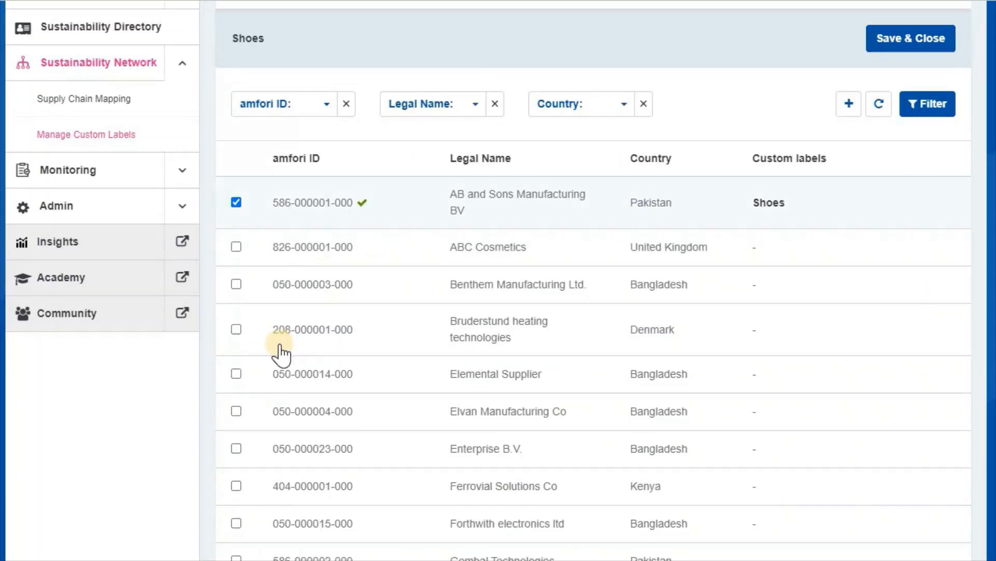
left_click(236, 284)
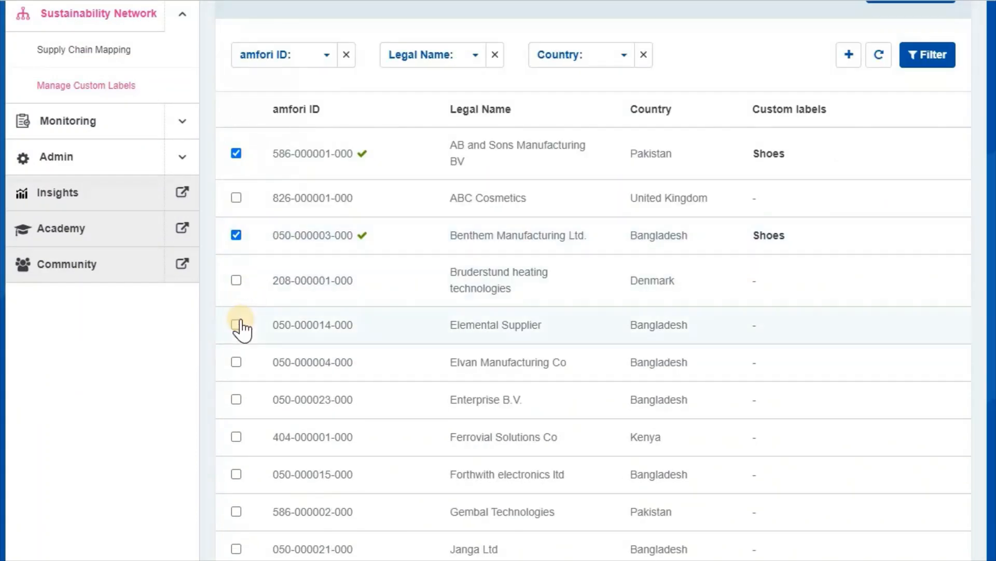
left_click(237, 324)
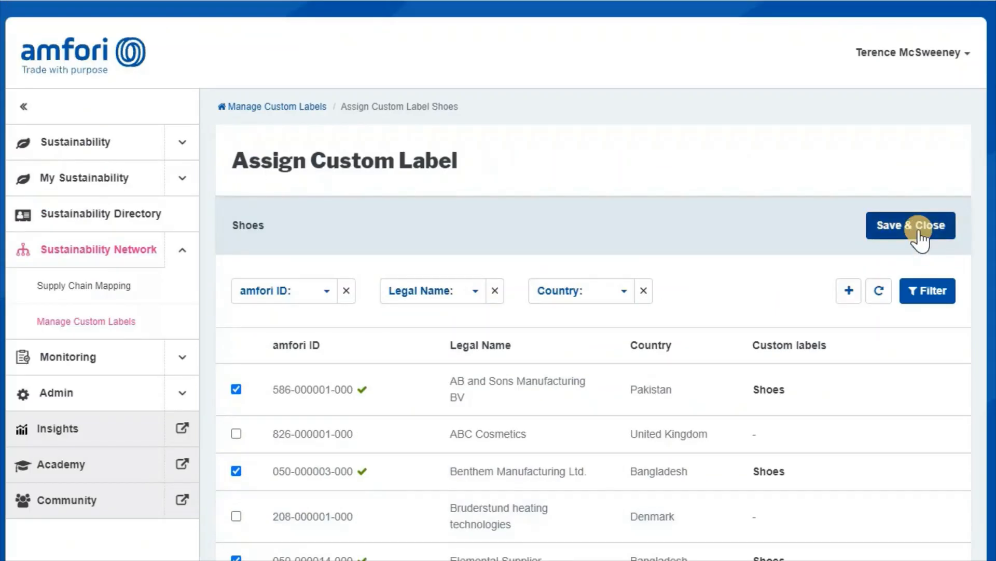
left_click(909, 225)
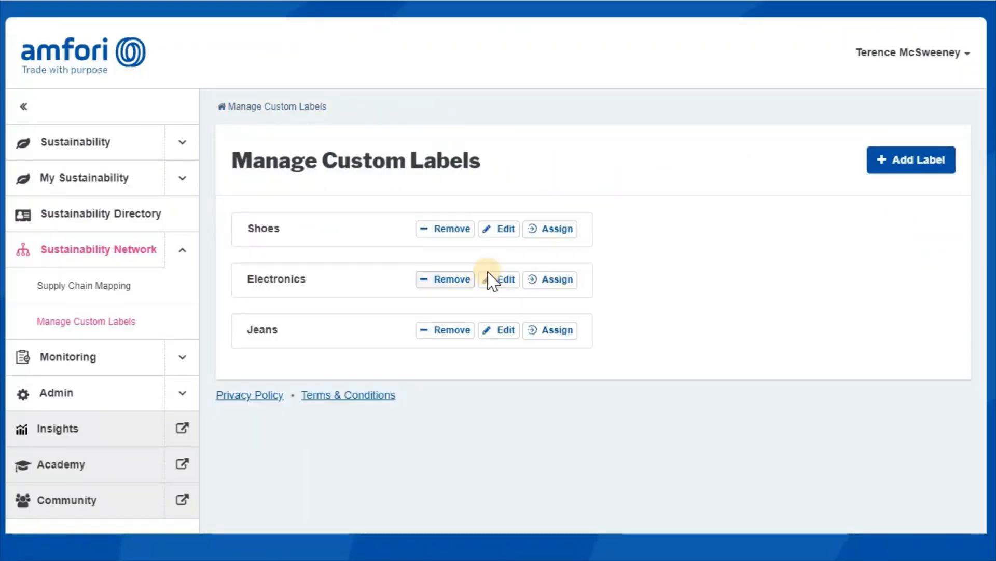
Step: Assign the Electronics label to Gembal Technologies and PPF Solutions
left_click(549, 279)
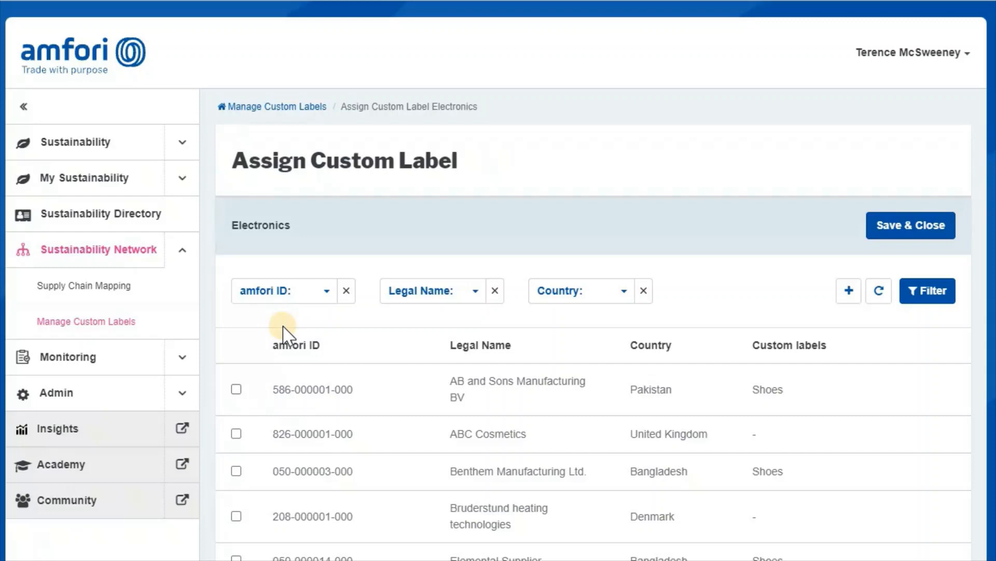
scroll("down", 3)
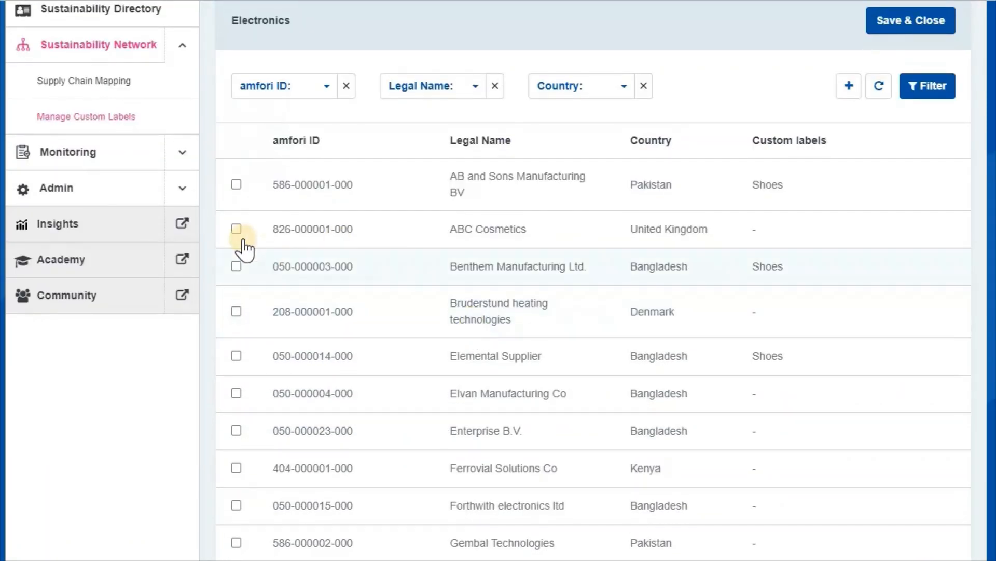
scroll("down", 3)
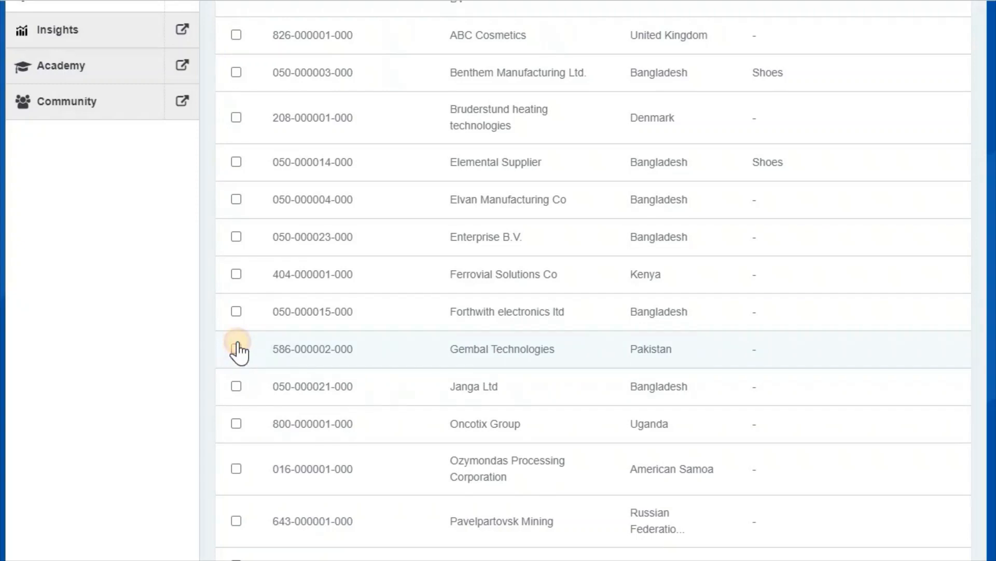
left_click(236, 349)
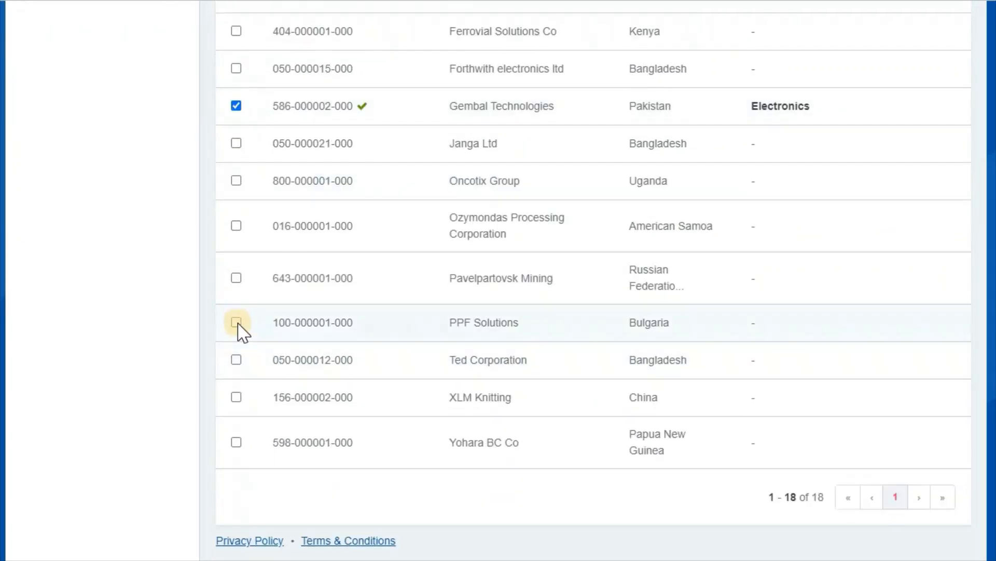
left_click(236, 322)
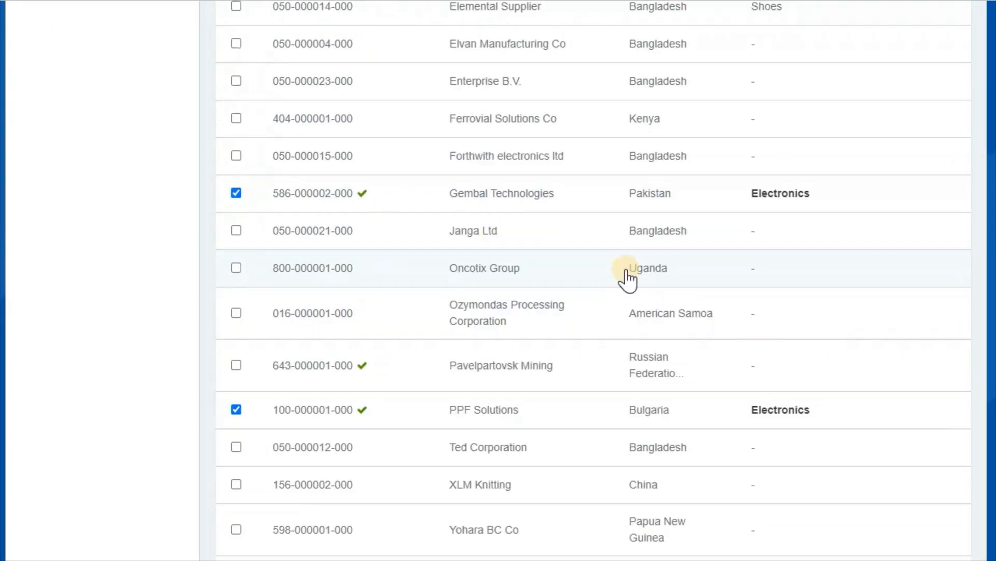
left_click(85, 320)
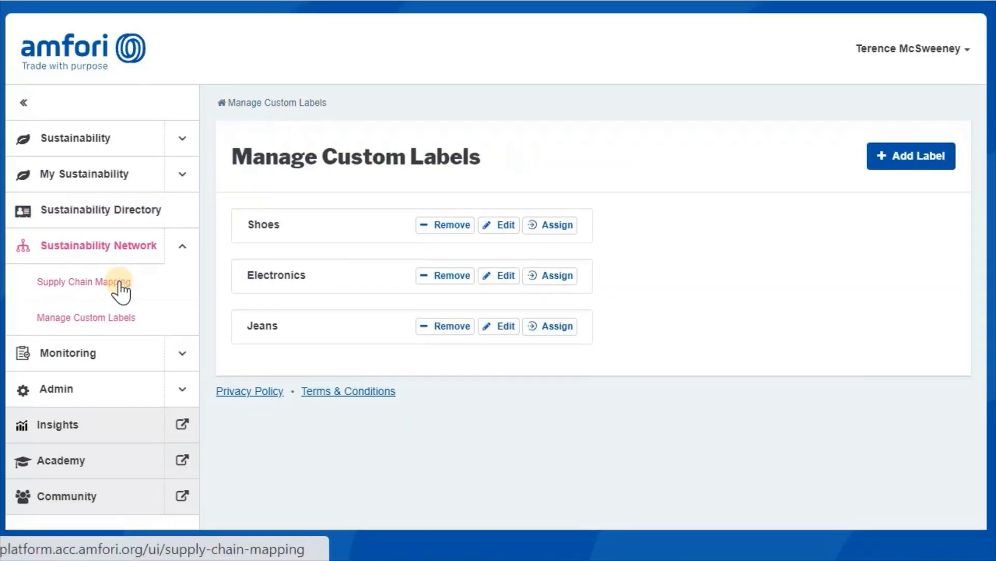
Step: Expand the Admin section in the sidebar and go to Notifications
left_click(181, 353)
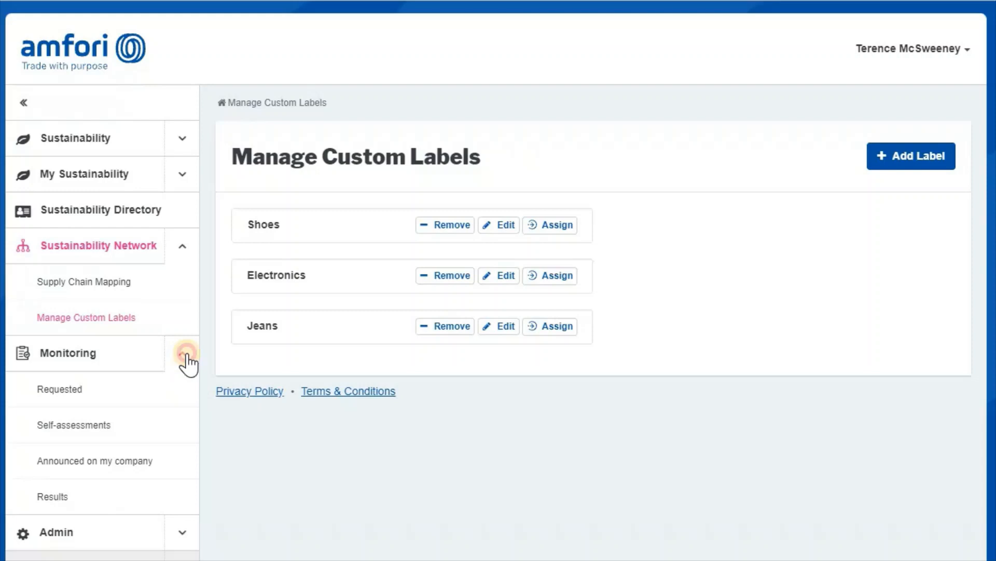
left_click(184, 353)
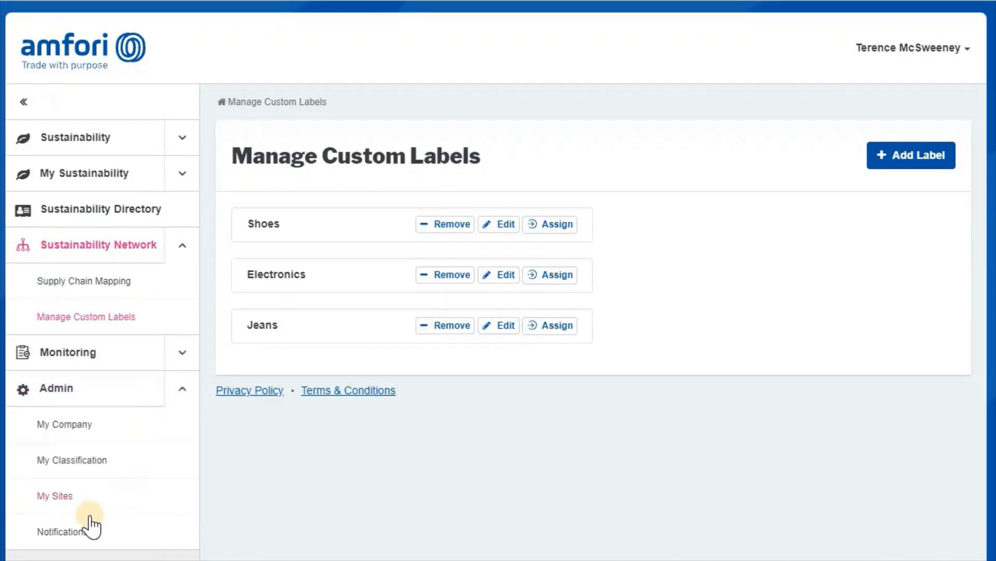
left_click(60, 532)
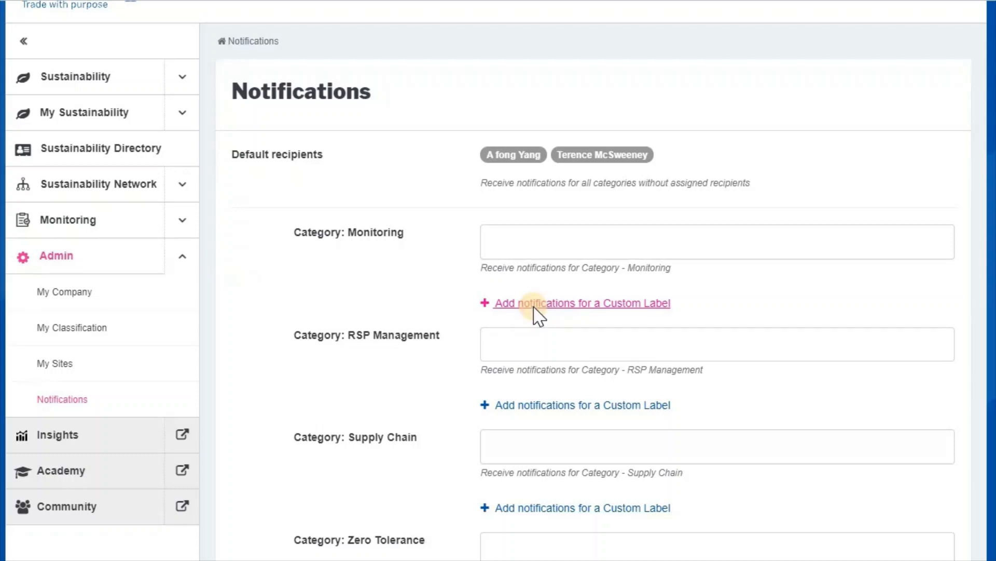
Step: Add a custom-label row under Monitoring and show its label choices
left_click(580, 303)
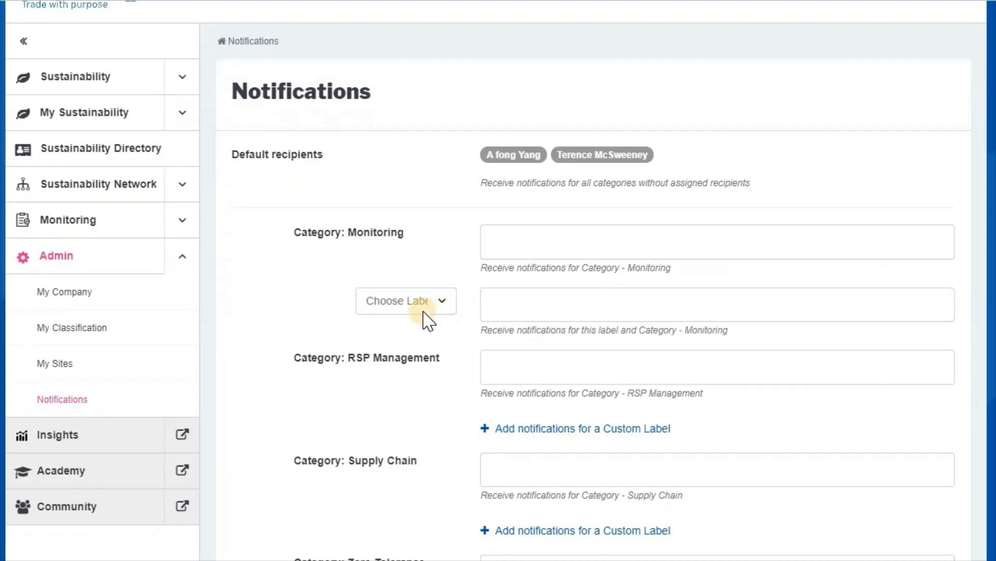
mouse_move(305, 239)
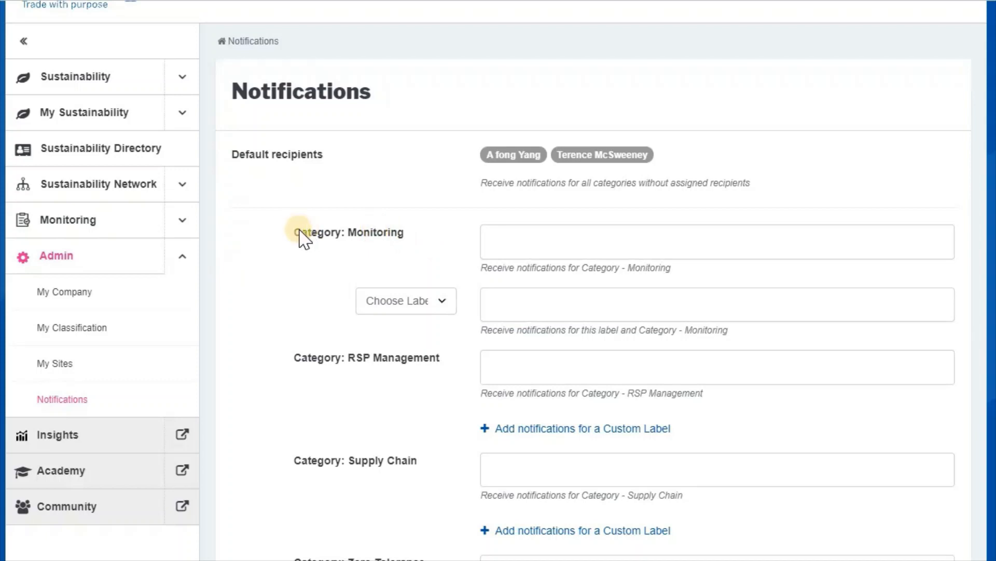
scroll("down", 3)
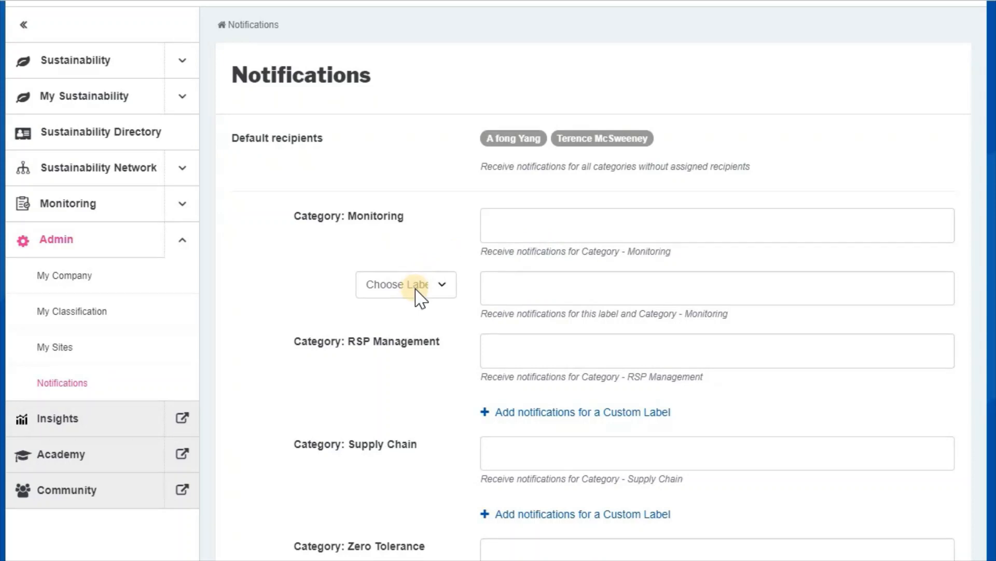
left_click(405, 284)
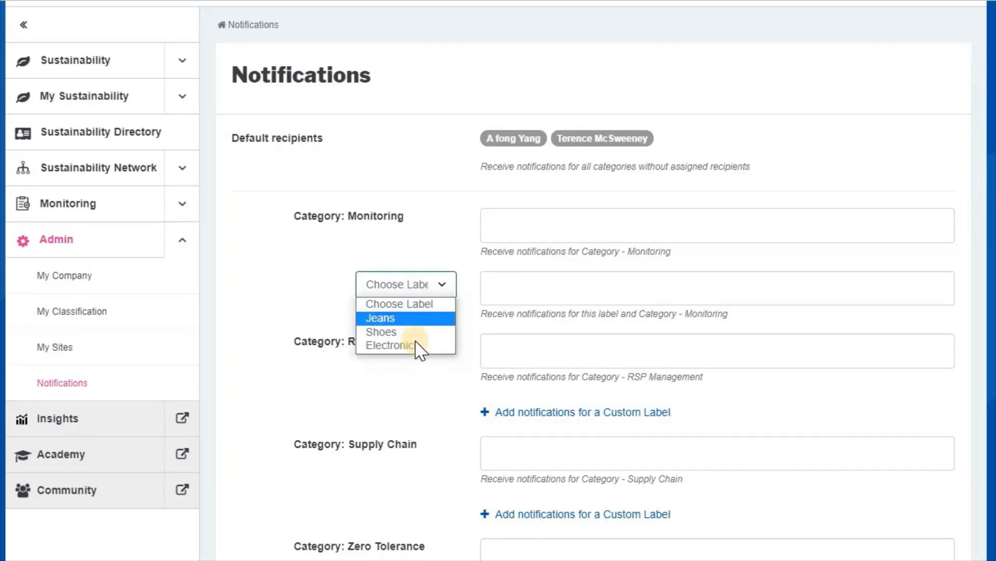
mouse_move(416, 318)
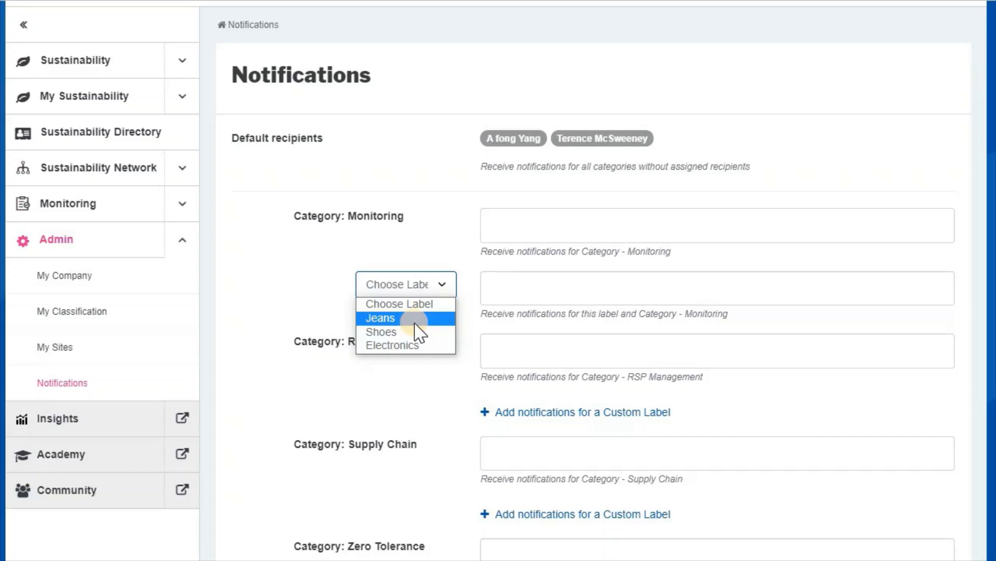
mouse_move(394, 332)
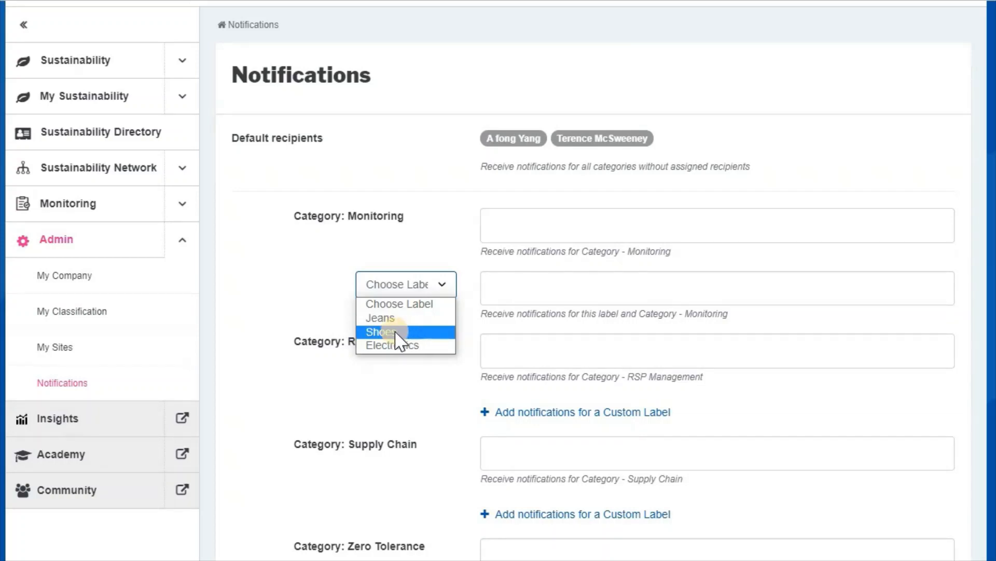
mouse_move(417, 343)
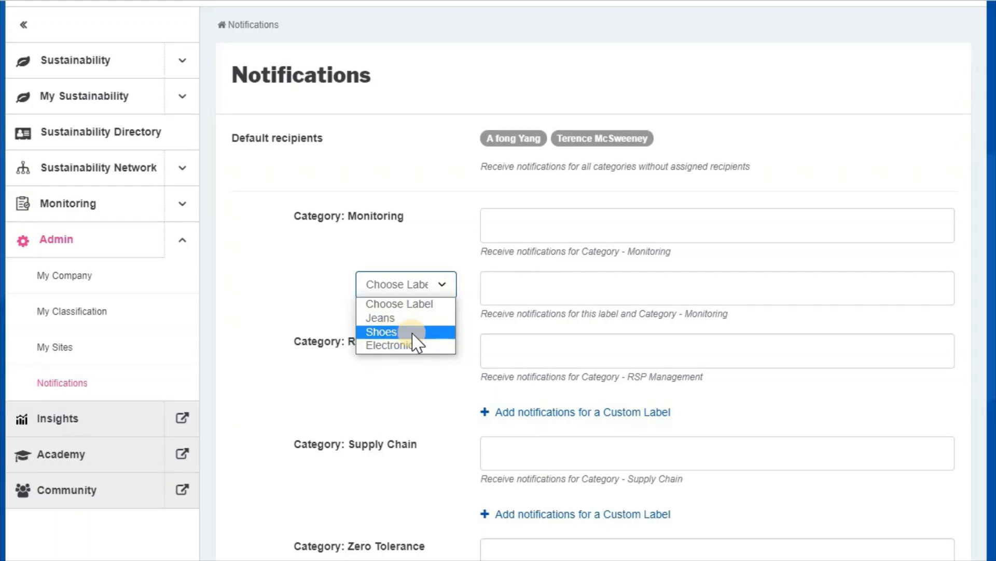
Step: Choose Shoes for the Monitoring row and set Chancery Laeken as recipient
left_click(380, 331)
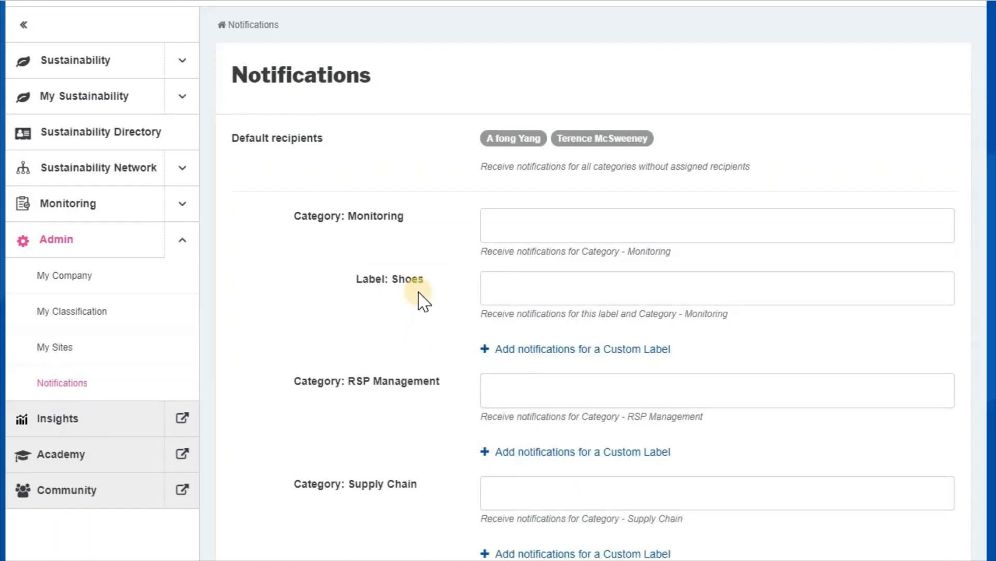
mouse_move(405, 229)
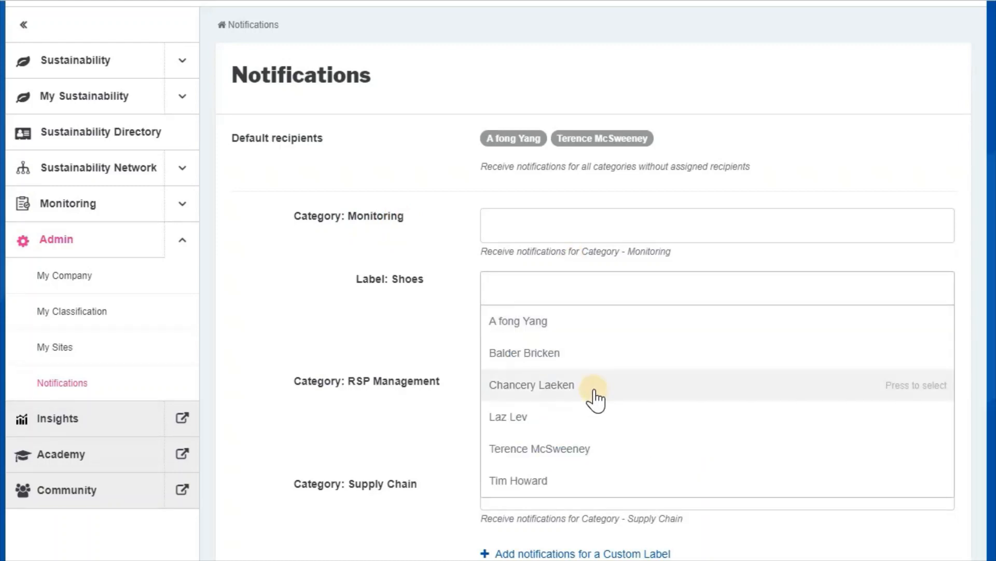
left_click(533, 385)
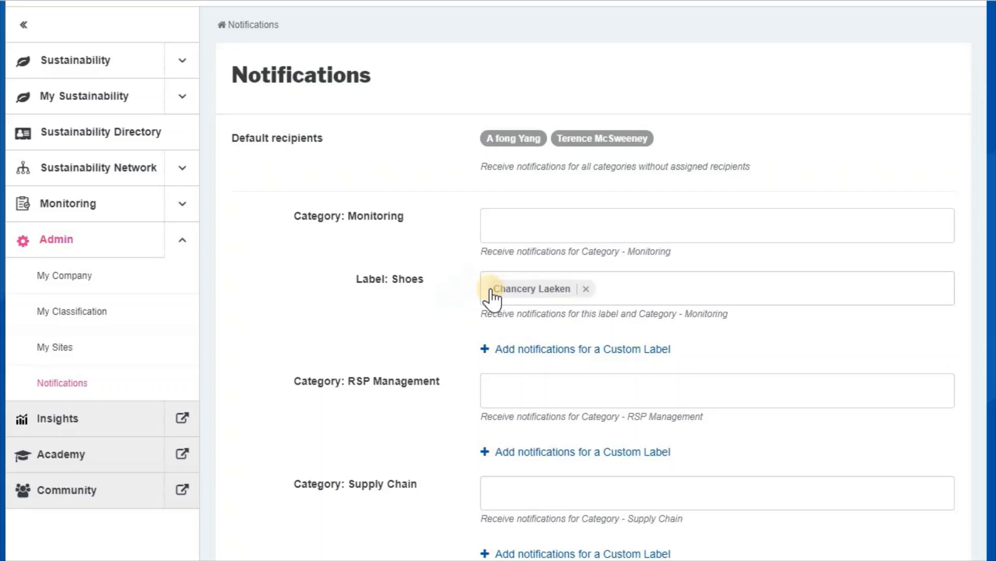
mouse_move(380, 223)
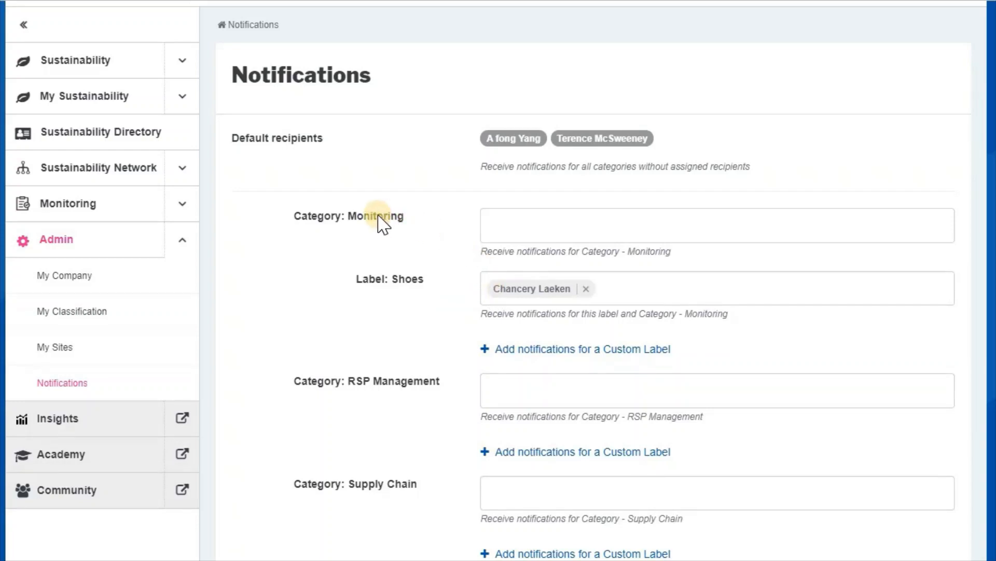
mouse_move(410, 289)
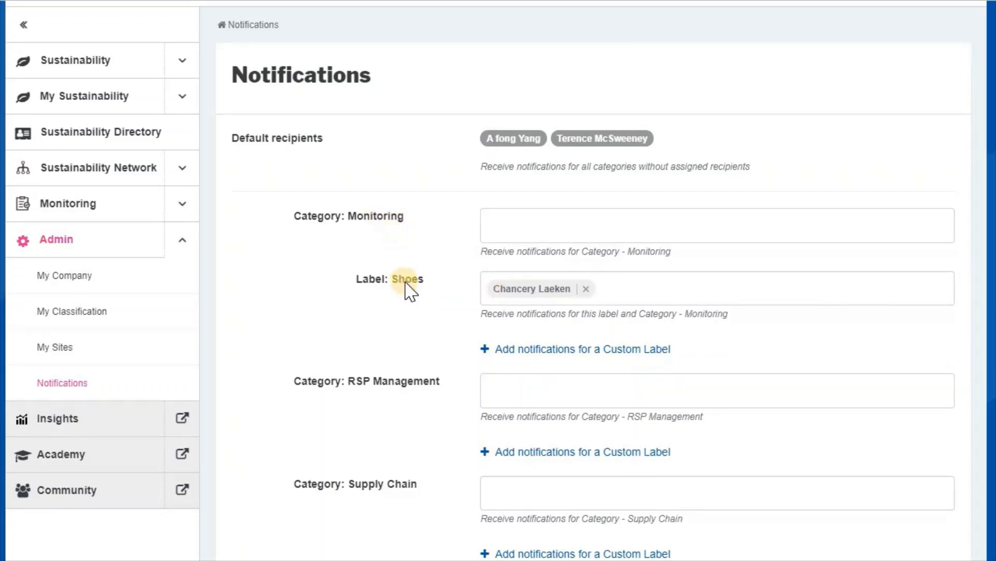
double_click(406, 279)
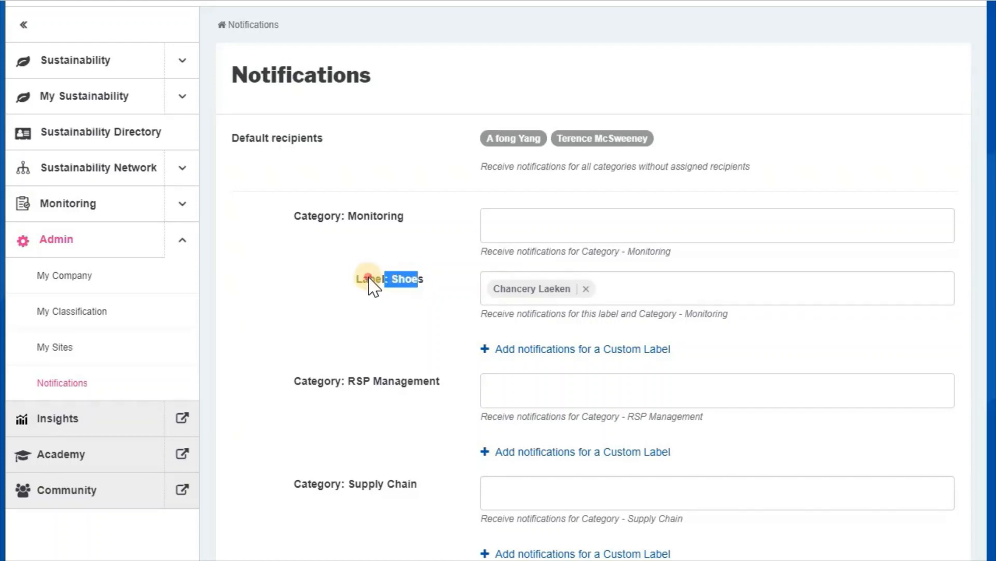
scroll("down", 3)
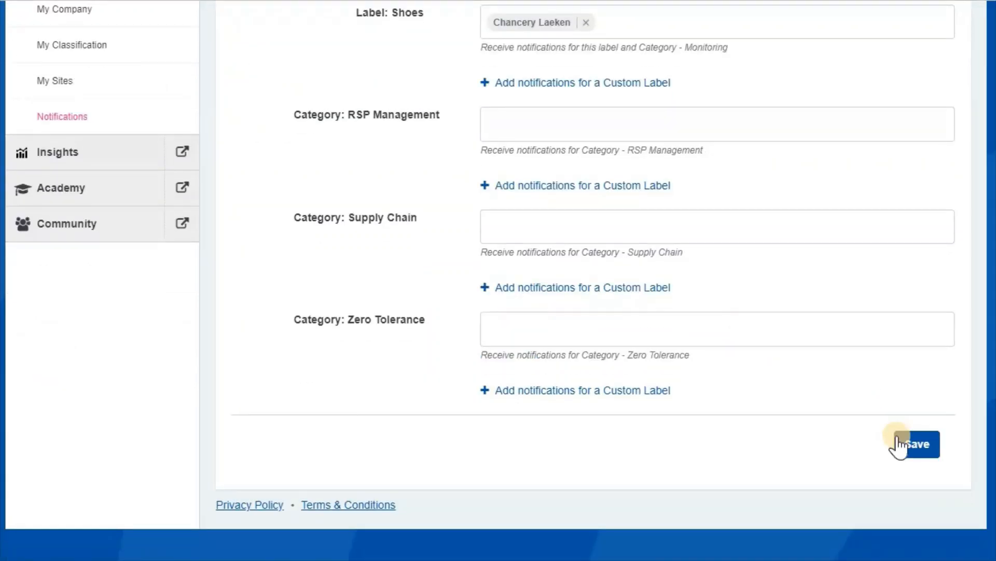
Step: Save the notification settings and check the update confirmation
left_click(918, 444)
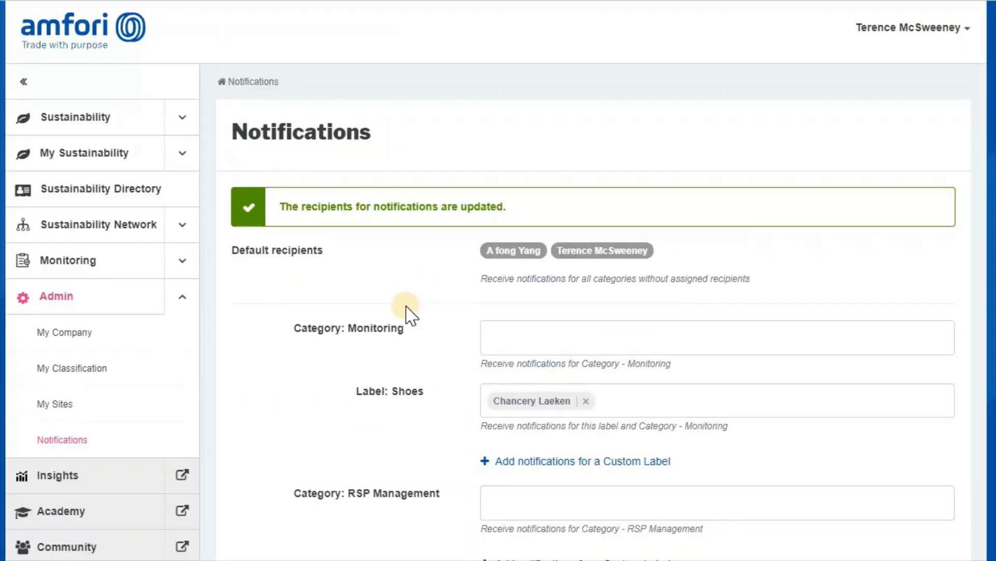
scroll("down", 3)
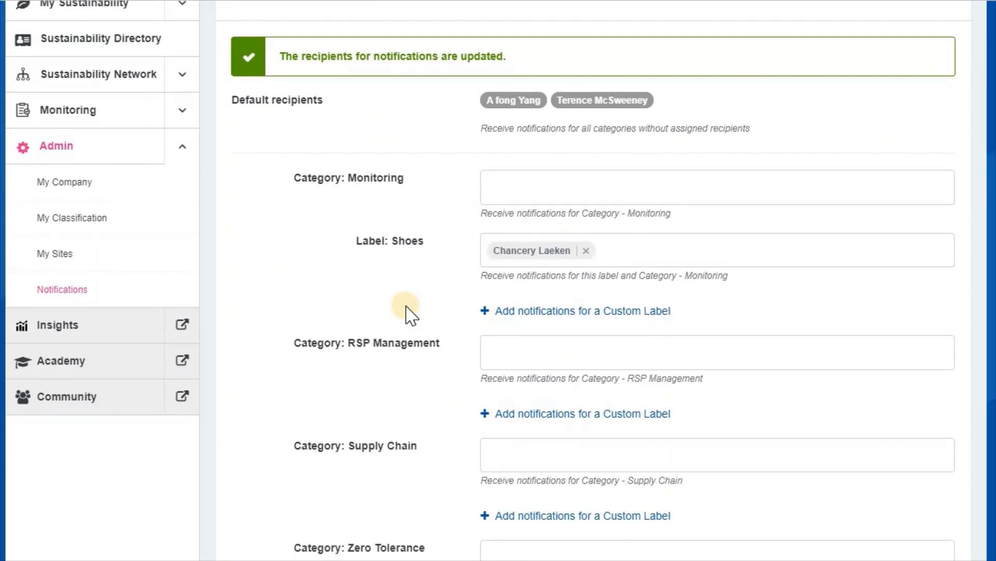
scroll("down", 3)
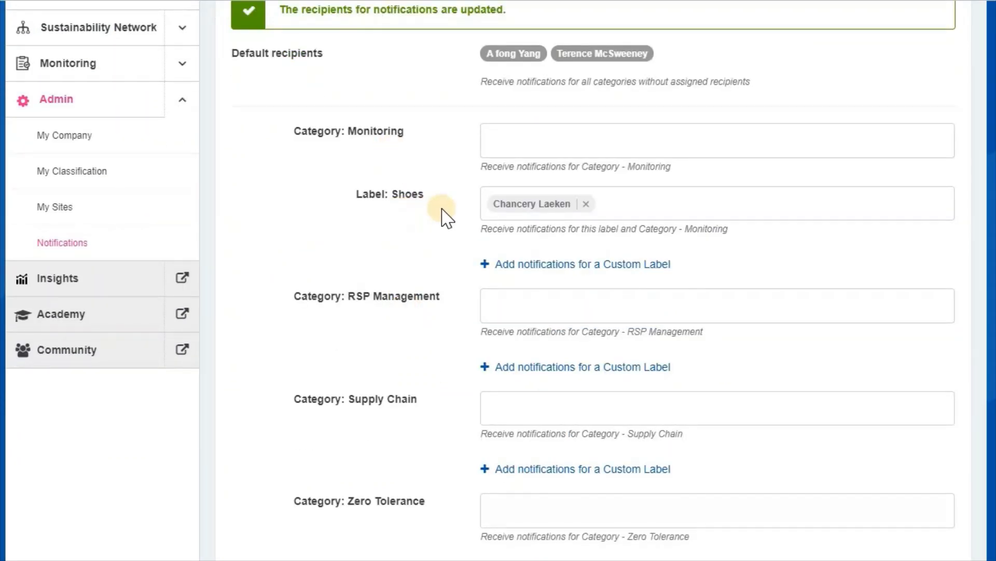
mouse_move(564, 216)
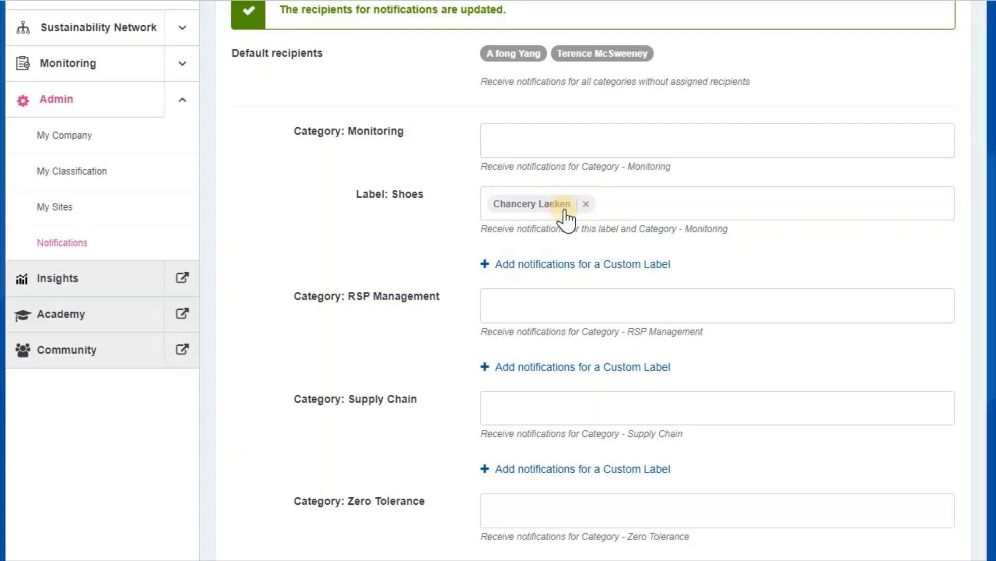
mouse_move(371, 203)
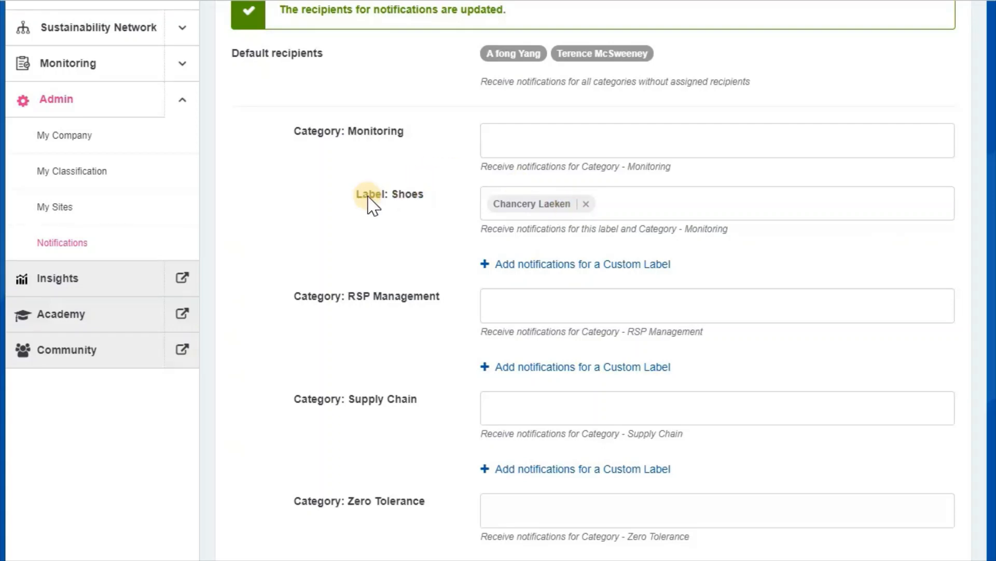